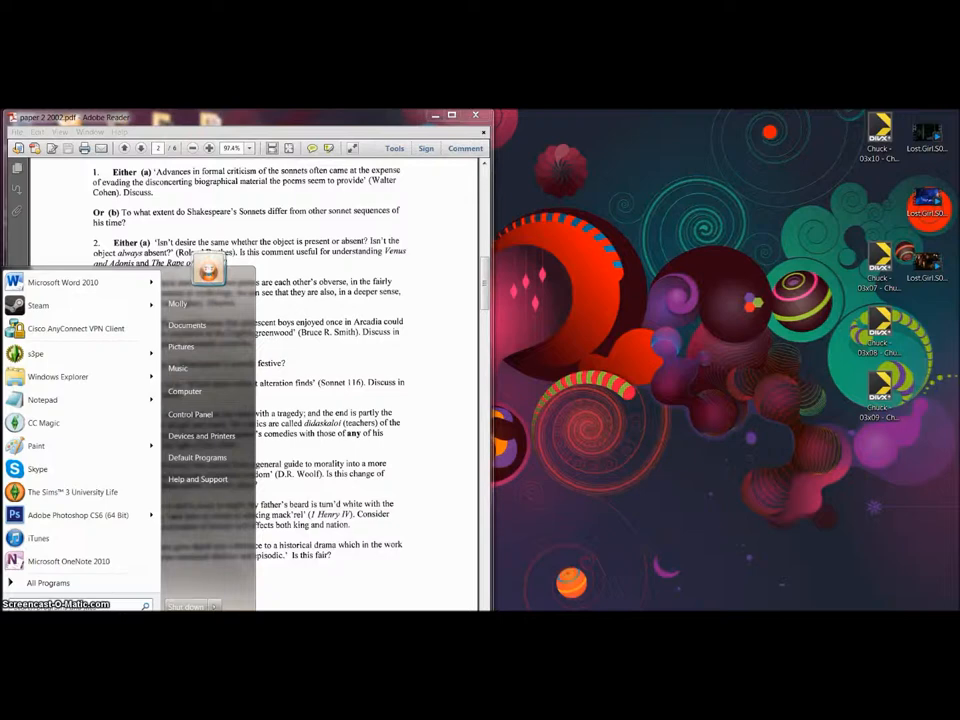
# - Launch Microsoft OneNote 2010 from the Windows Start menu
pyautogui.click(48, 582)
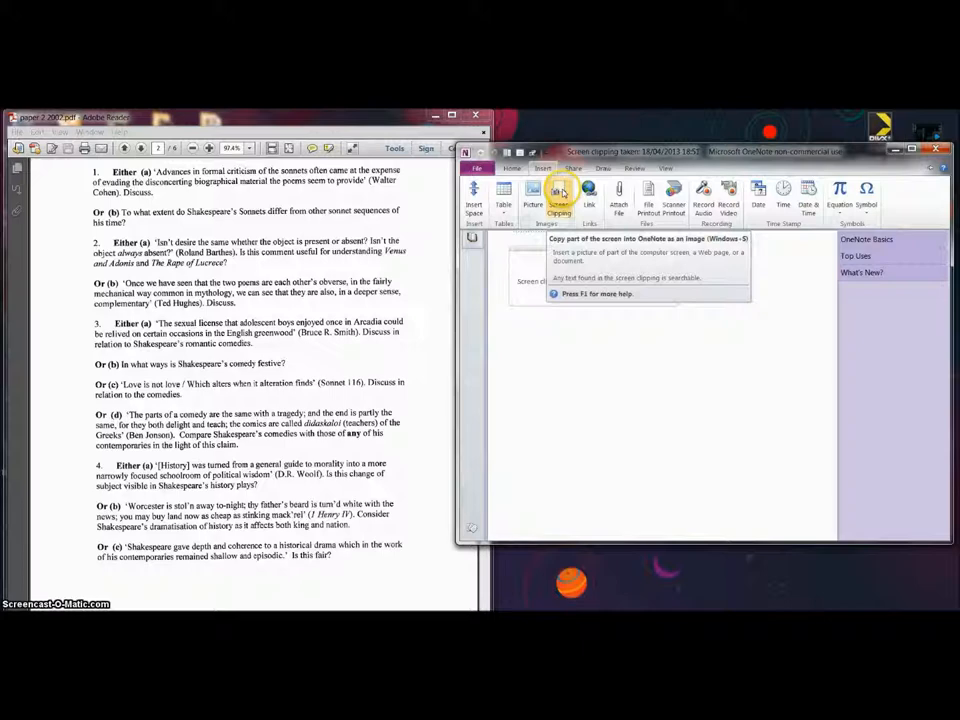
# - Capture the Shakespeare exam questions from the PDF as a screen clipping on the page
pyautogui.click(559, 197)
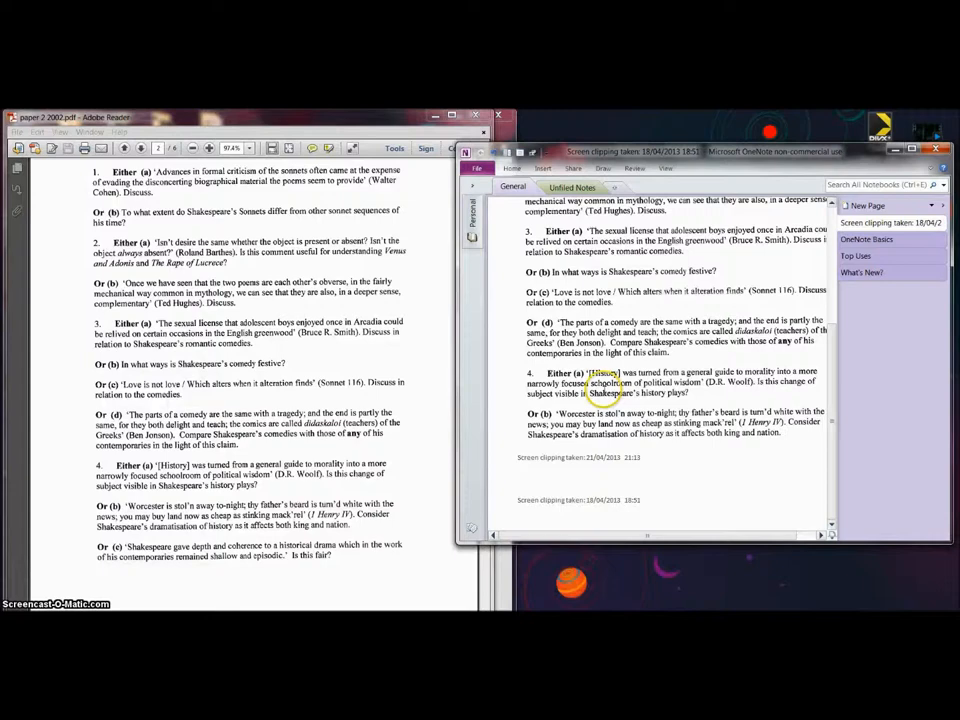